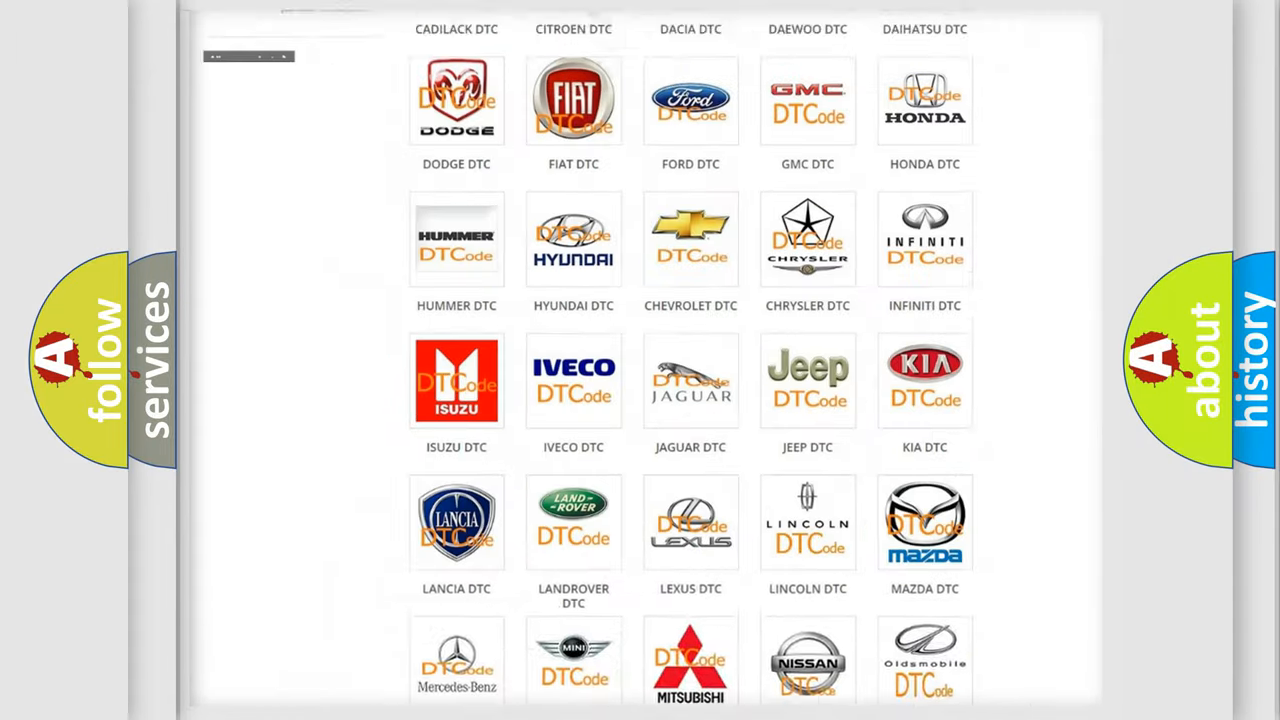
Step: Open the Fiat DTC code page from the car brand logo grid
scroll(up, 3)
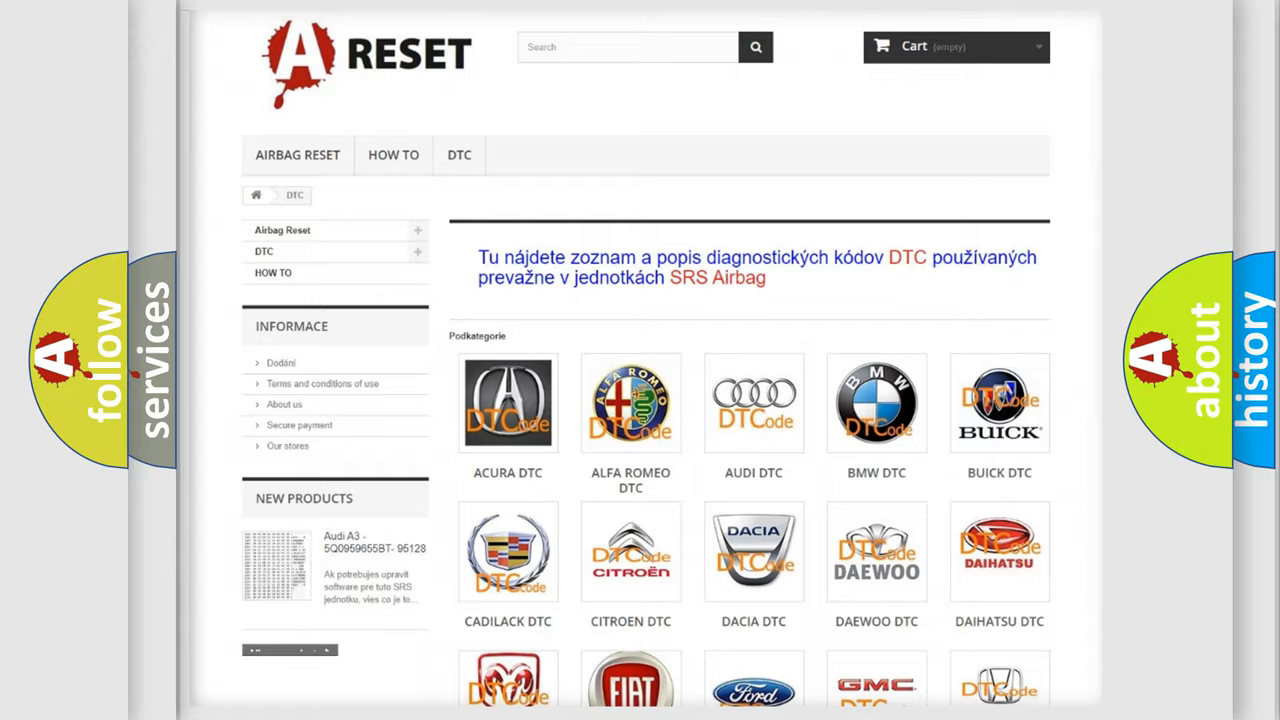
scroll(down, 3)
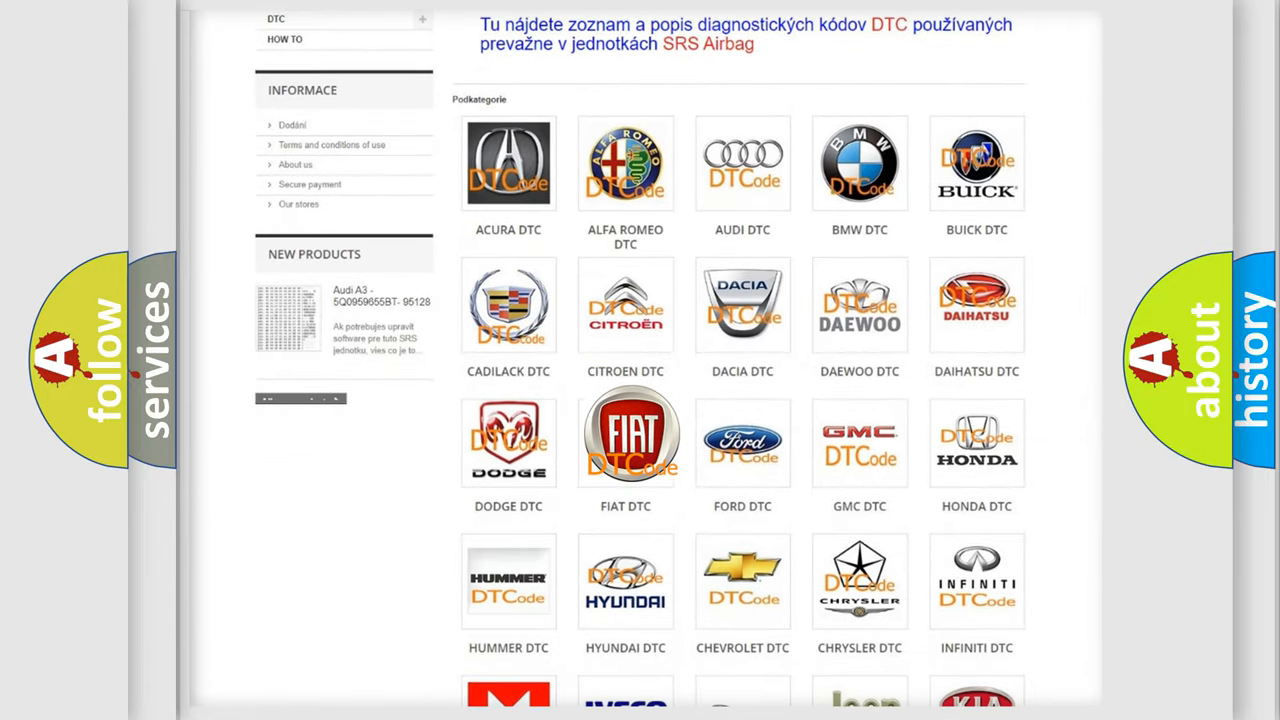
click(624, 436)
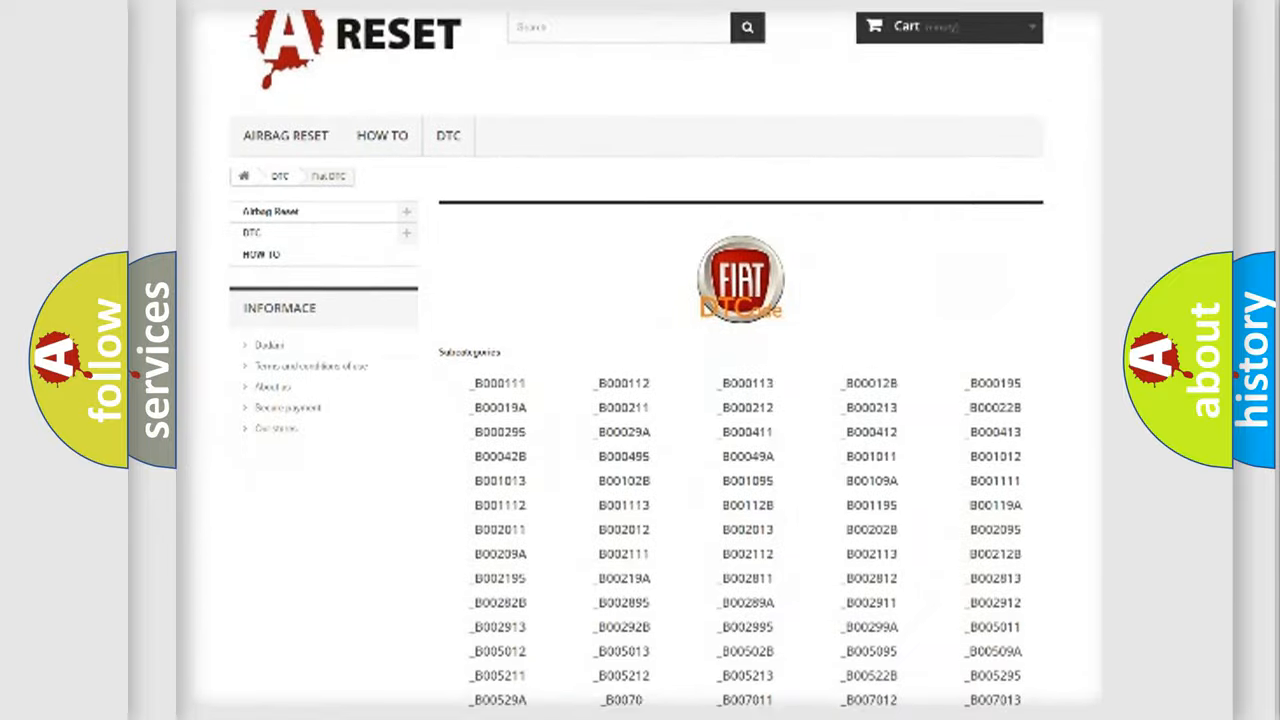
scroll(down, 3)
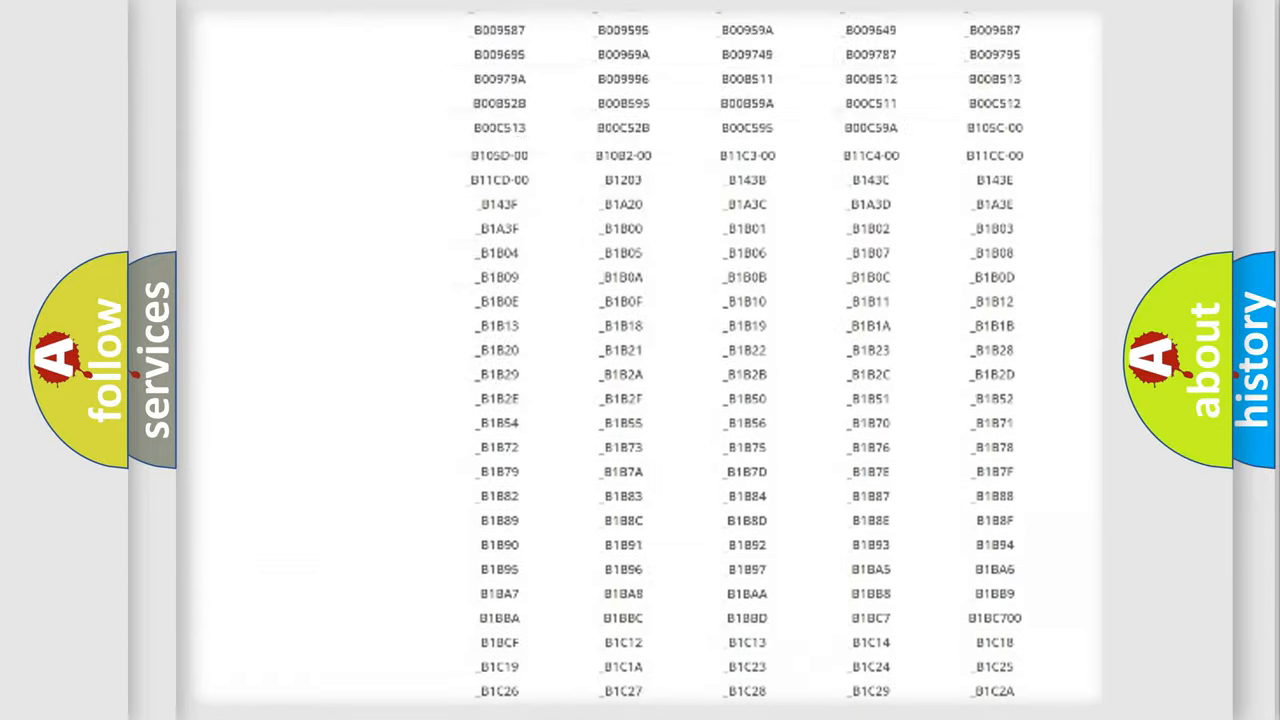
scroll(up, 3)
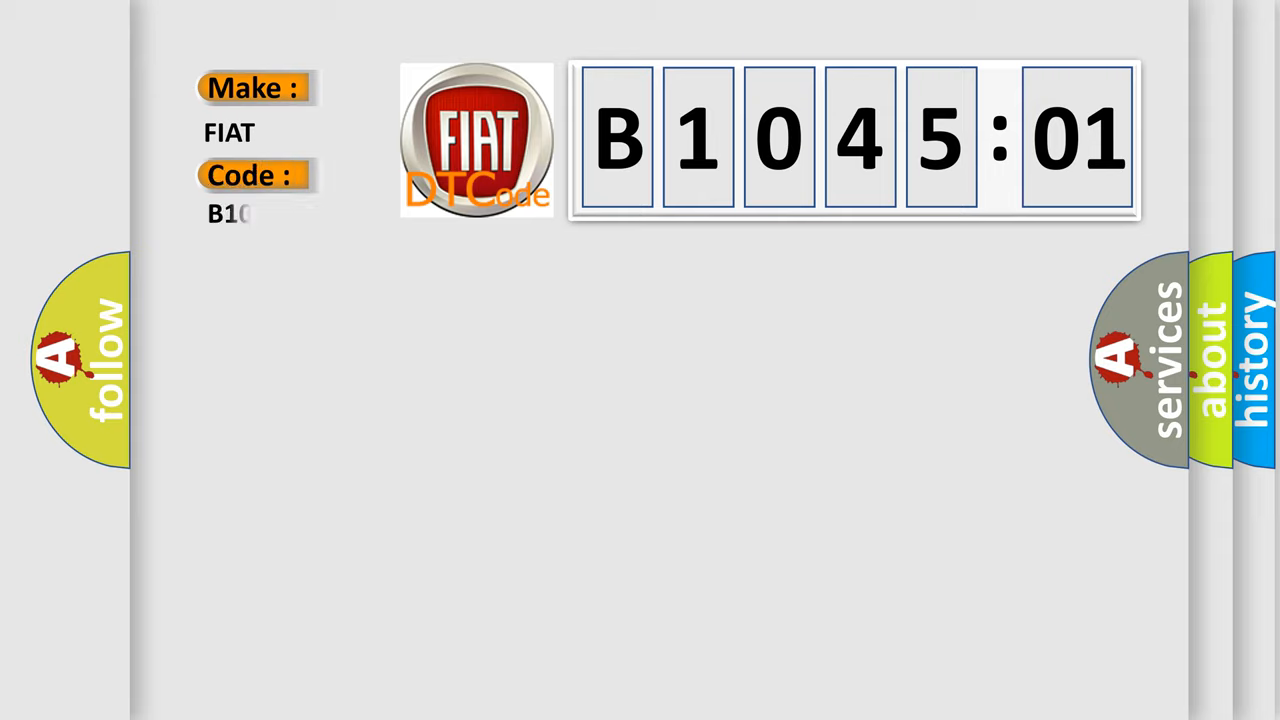
Step: Complete the Code field with 045-01 so it reads B1045-01 under Make FIAT
text(045-01)
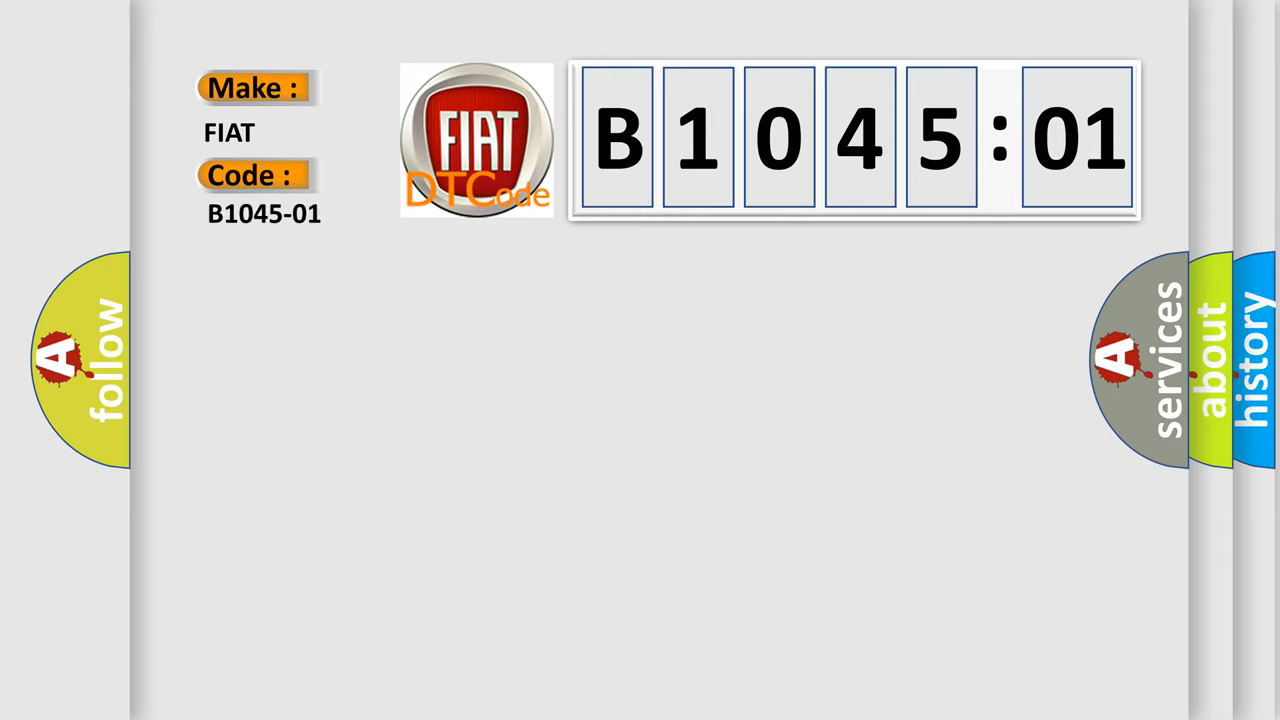